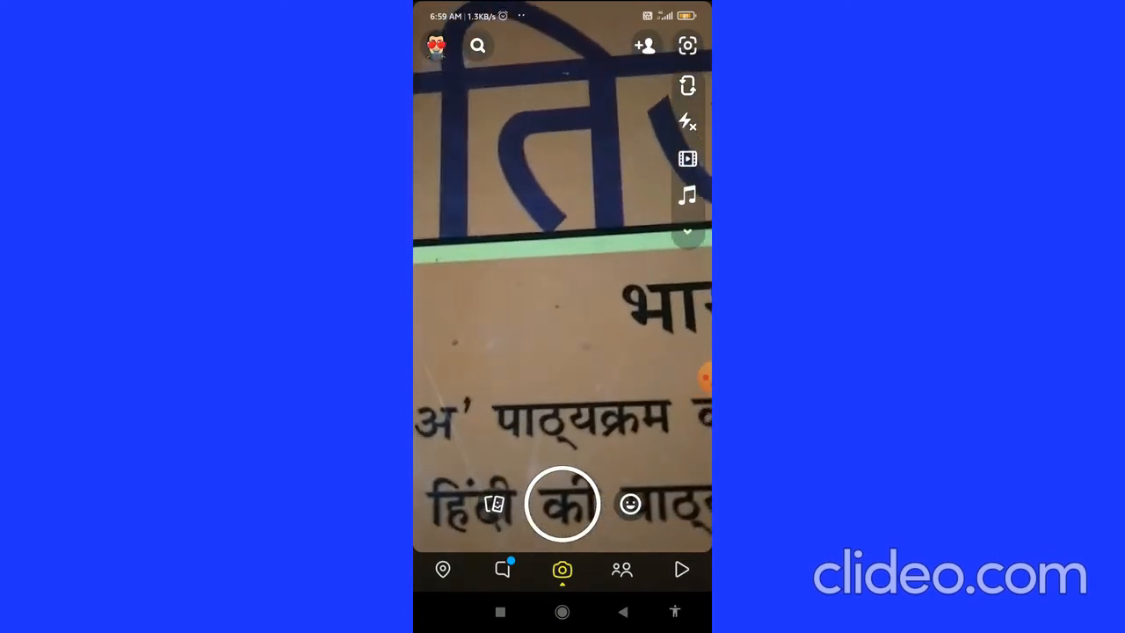
Open Snapchat's search screen from the camera view.
click(477, 45)
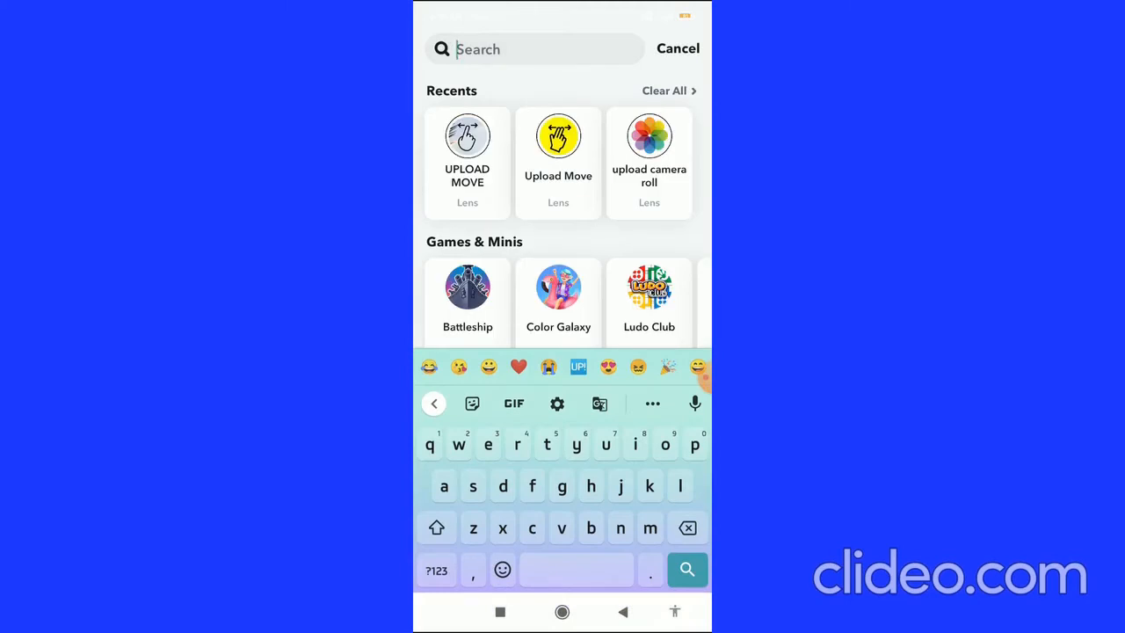
Search for "ama" to list matching accounts under Add Friends.
text(ama)
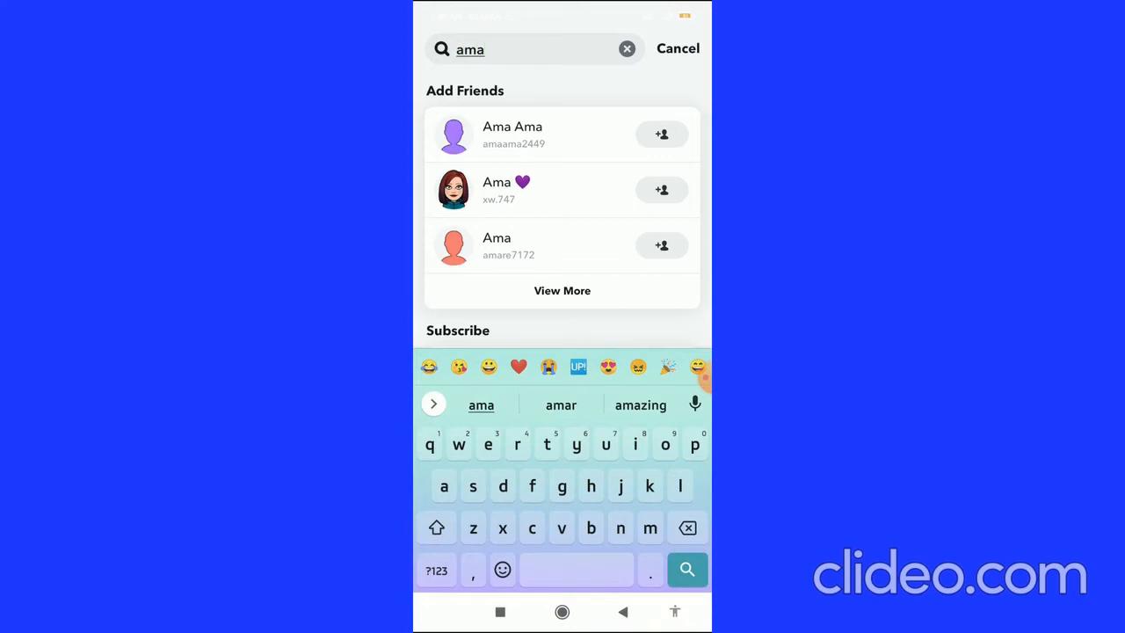
Block the top purple-silhouette Ama Ama account from its profile's three-dot menu.
click(512, 135)
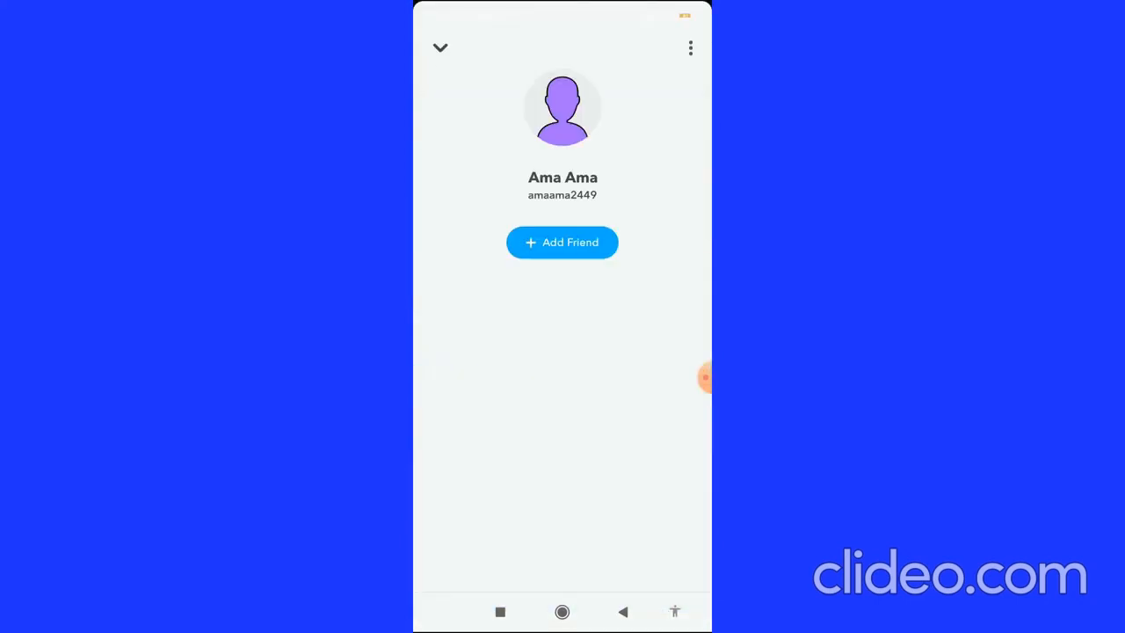
click(690, 48)
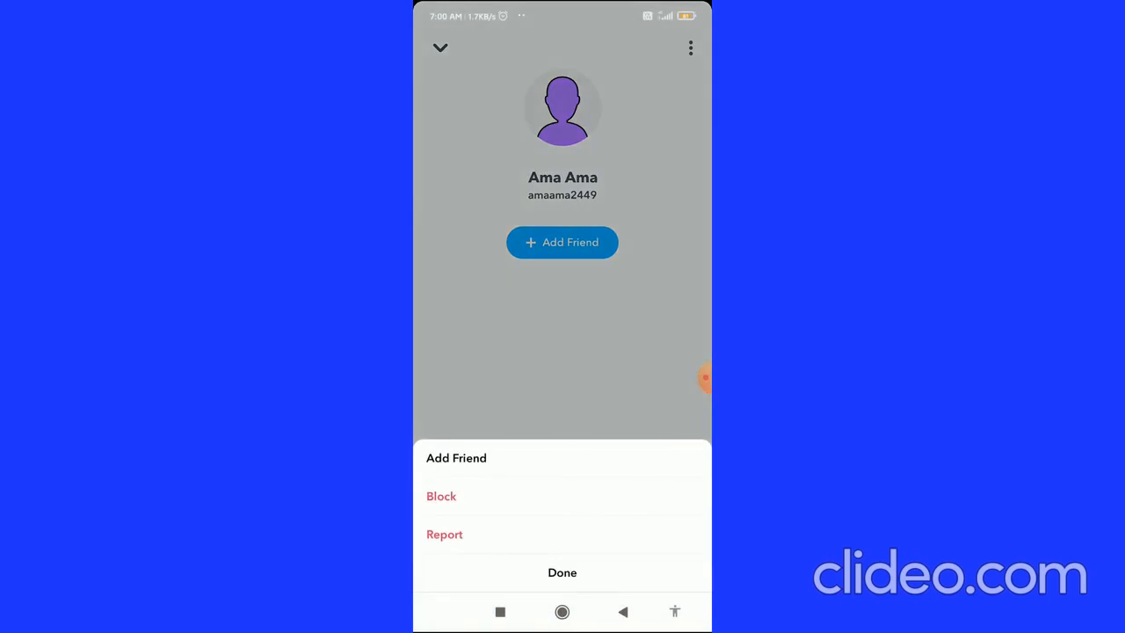
click(441, 496)
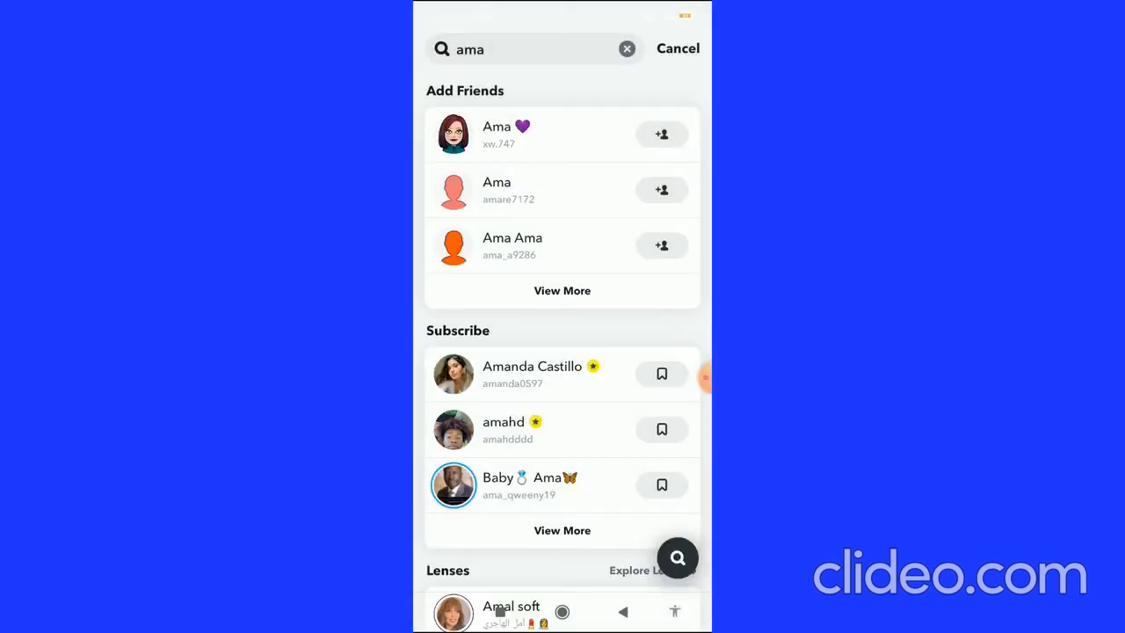
Block the cartoon-avatar Ama 💜 account via its profile's three-dot menu.
click(496, 134)
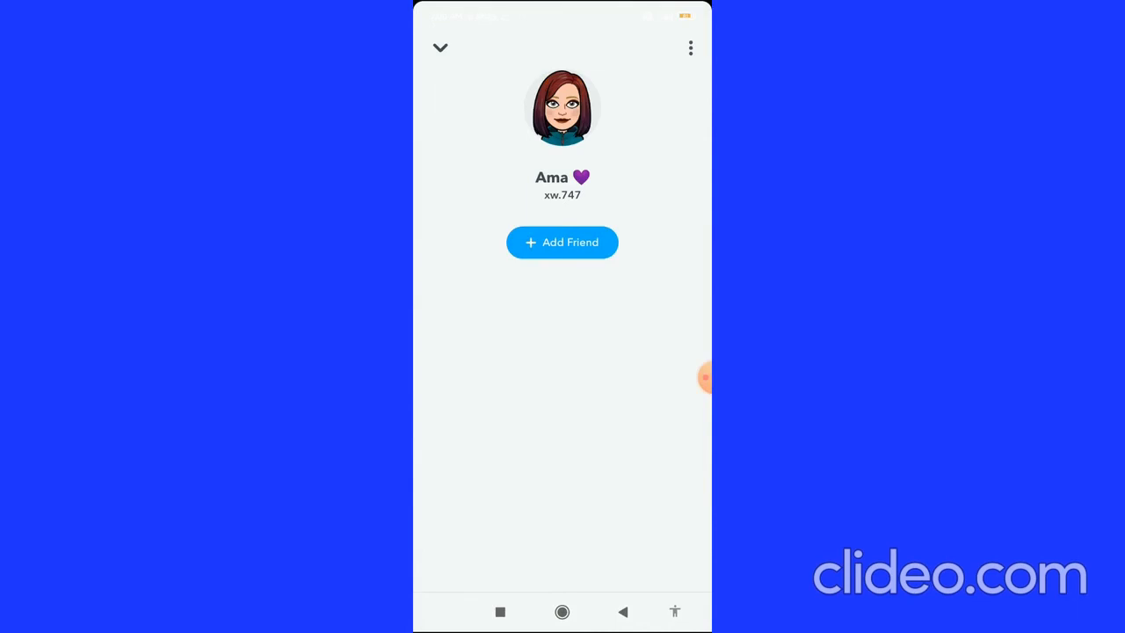
click(690, 47)
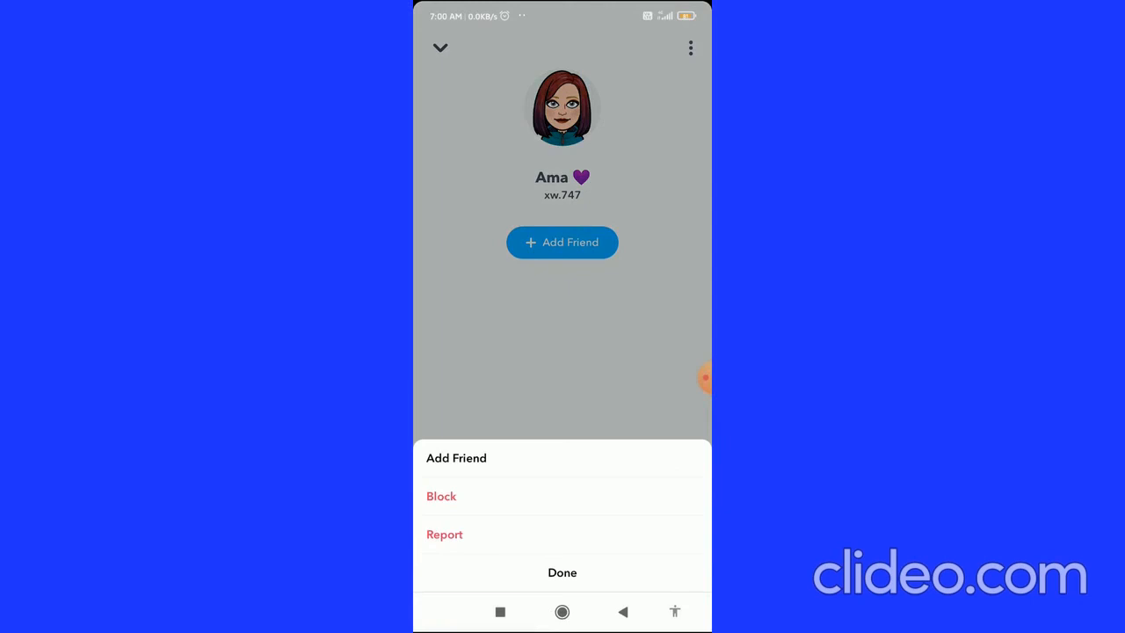
click(441, 496)
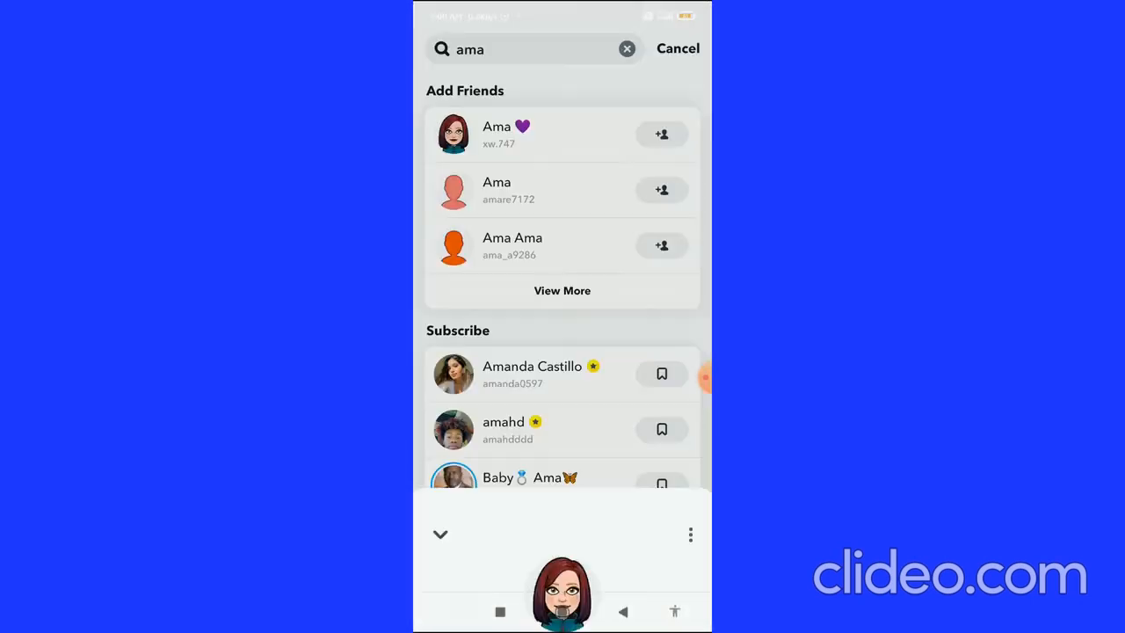
scroll(down, 3)
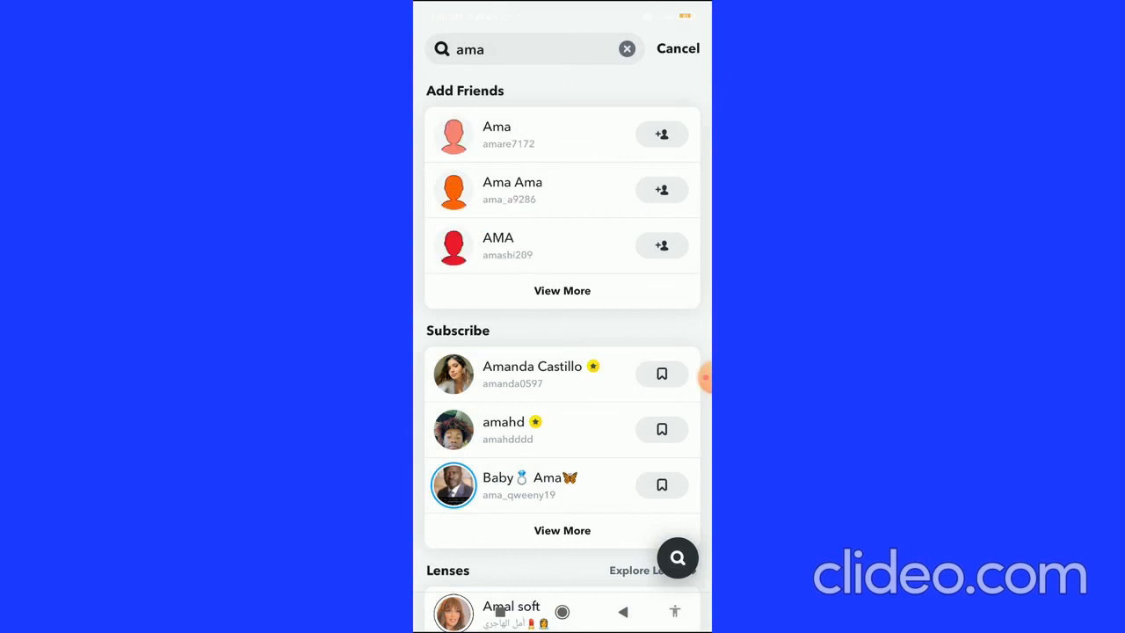